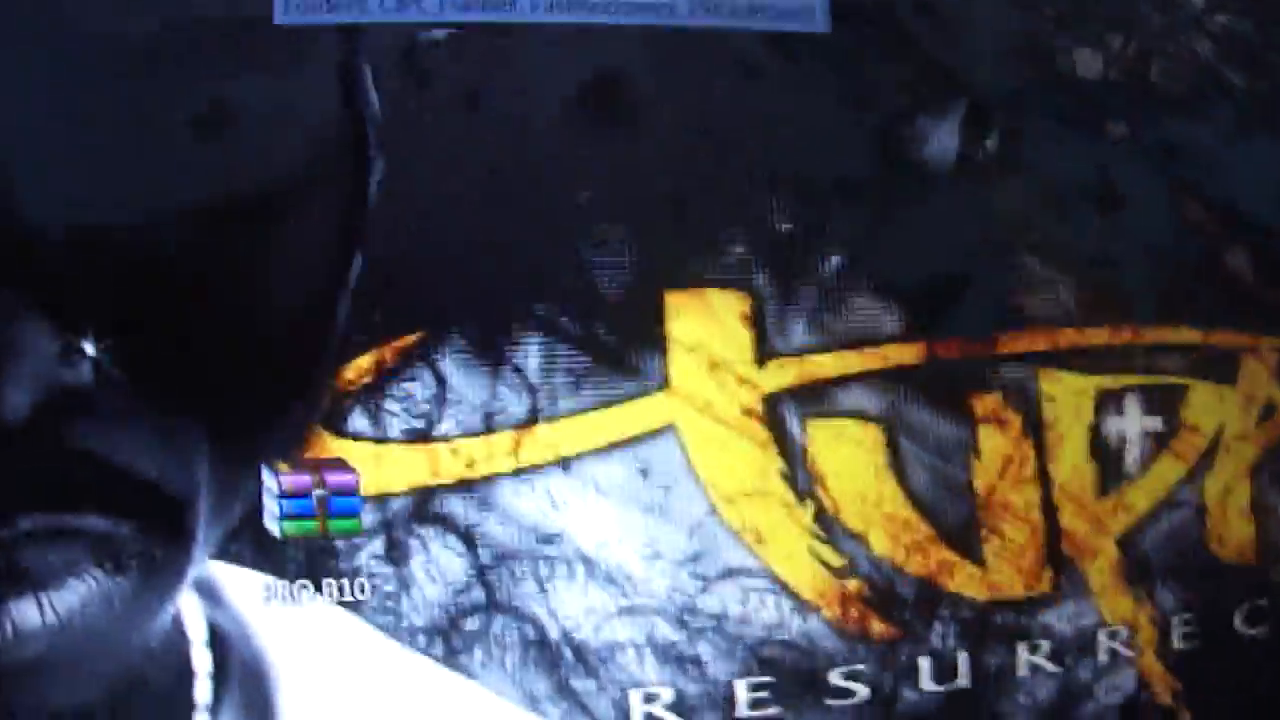
# Show the WinRAR context menu for the PRO B10 archive on the desktop.
pyautogui.rightClick(310, 500)
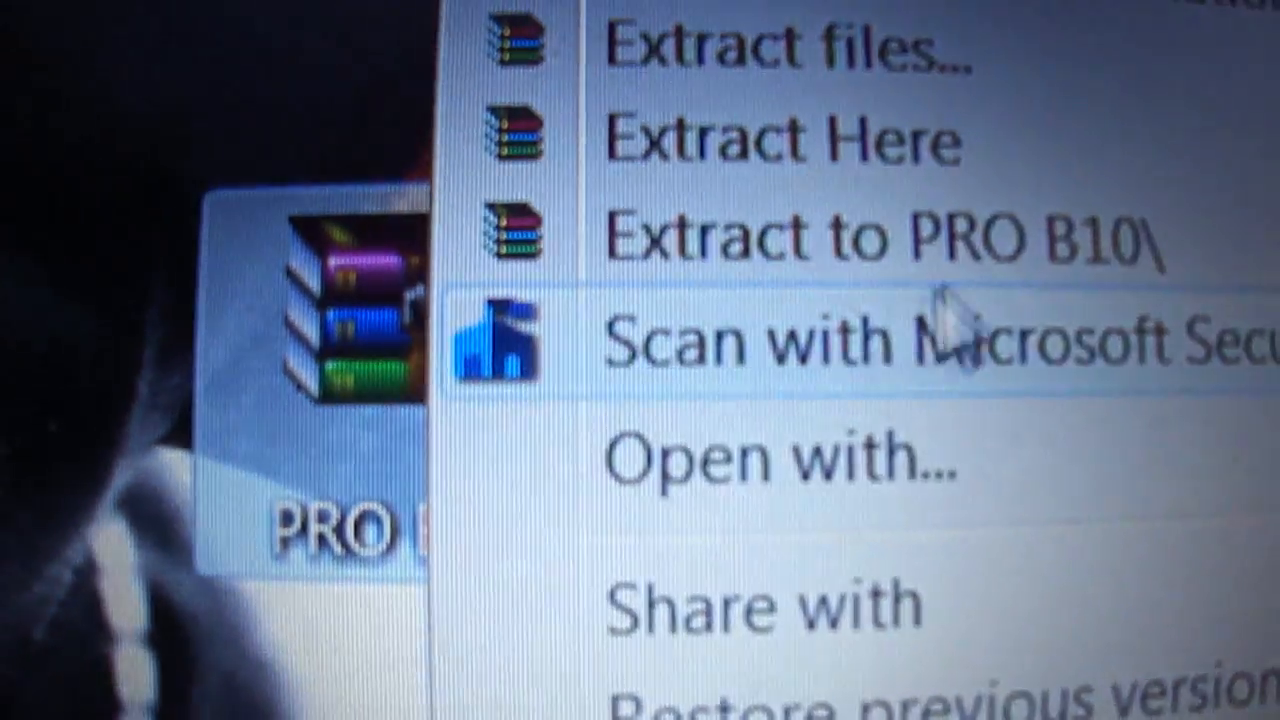